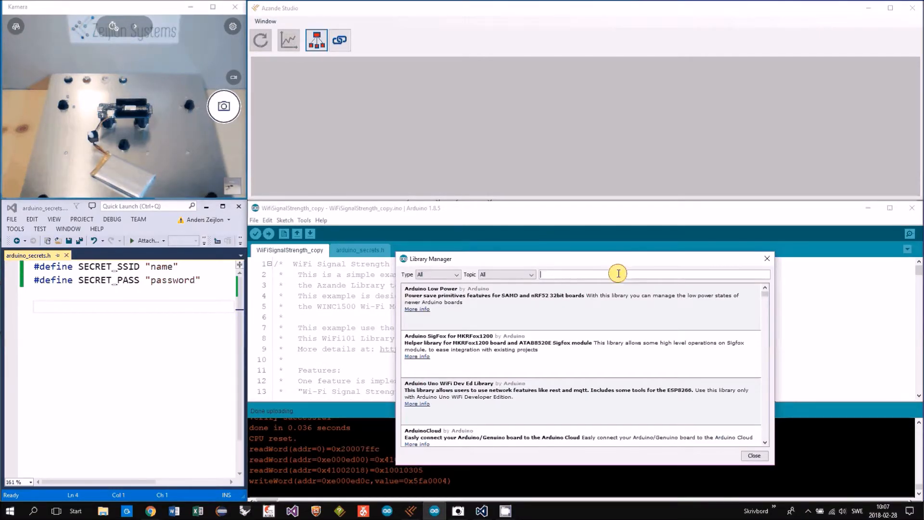
# Close the library search and open the Azande WifiSignalStrength example sketch
pyautogui.write('az')
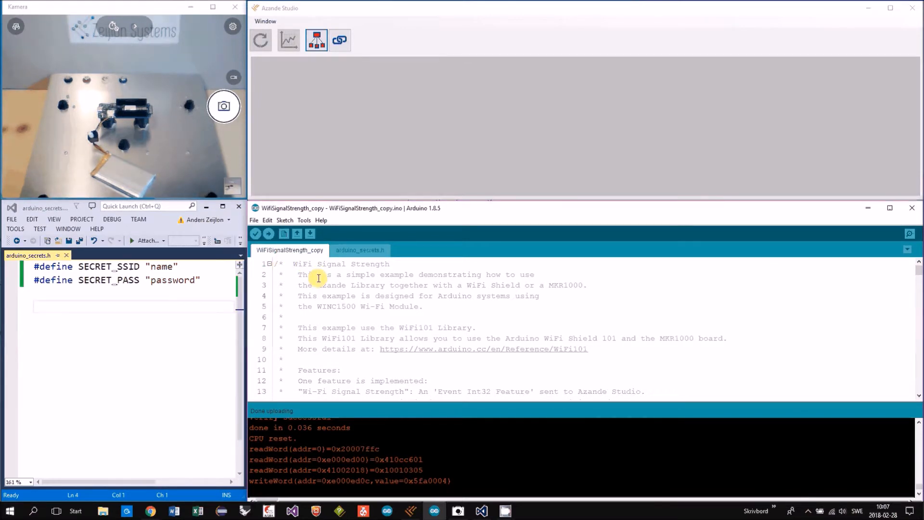
pyautogui.click(254, 220)
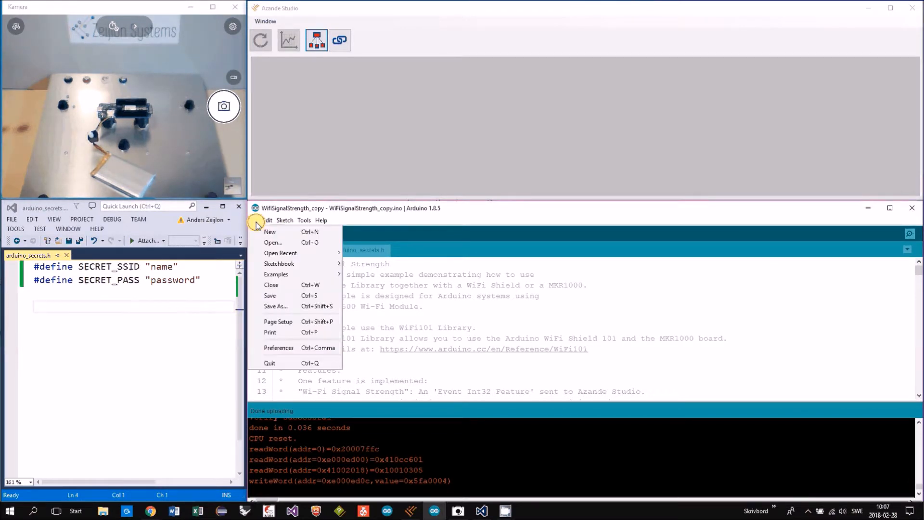
pyautogui.click(276, 274)
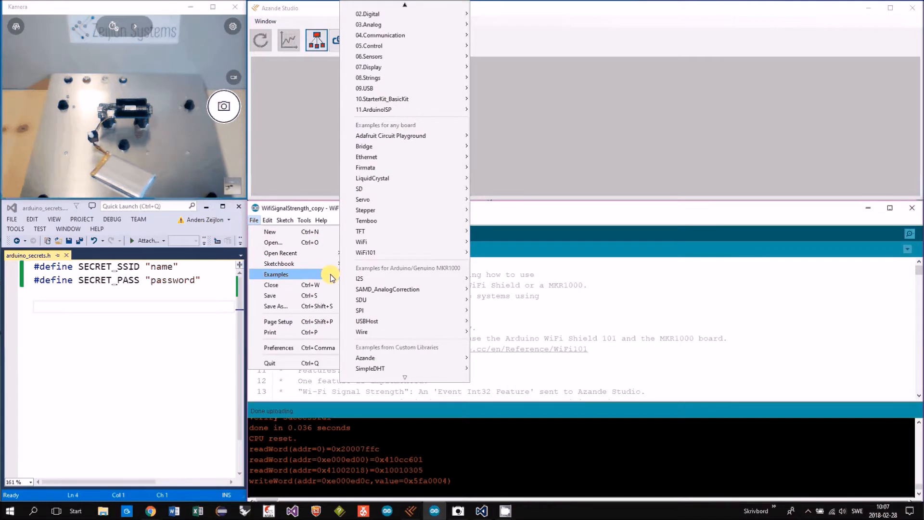
pyautogui.moveTo(400, 300)
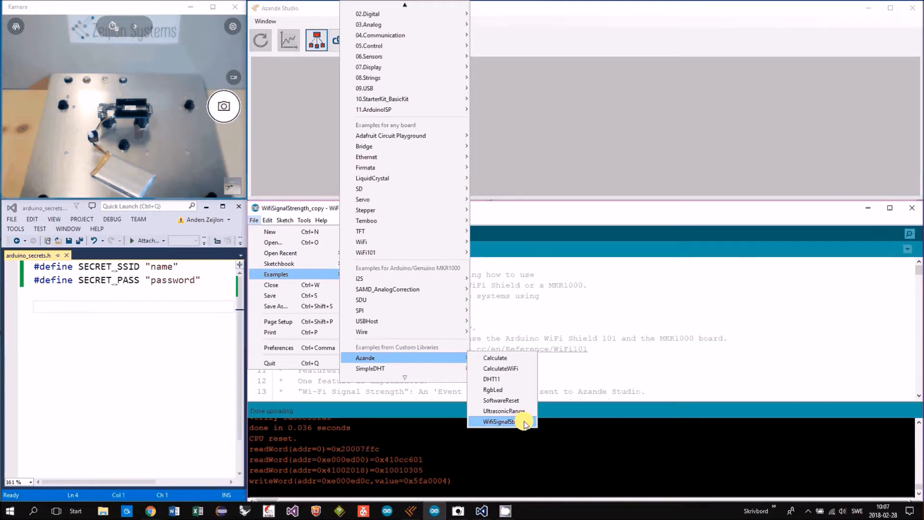
pyautogui.click(499, 421)
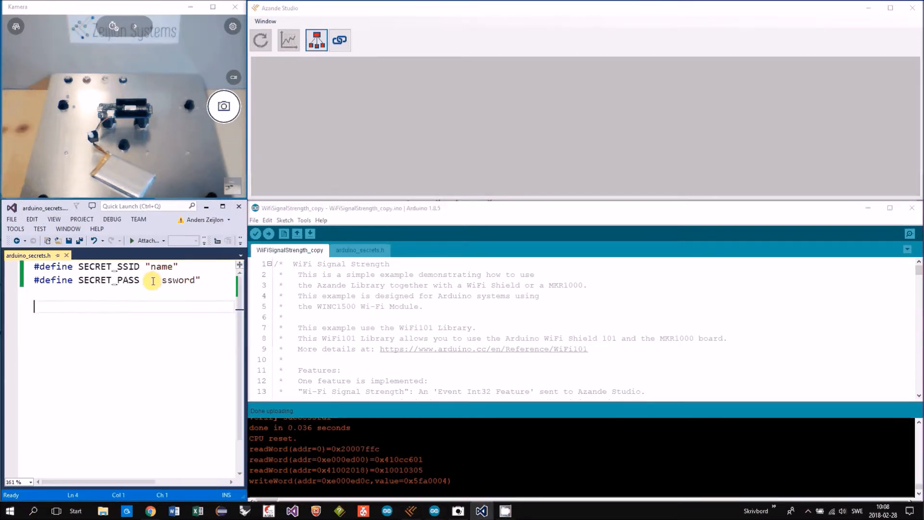
pyautogui.write('pa')
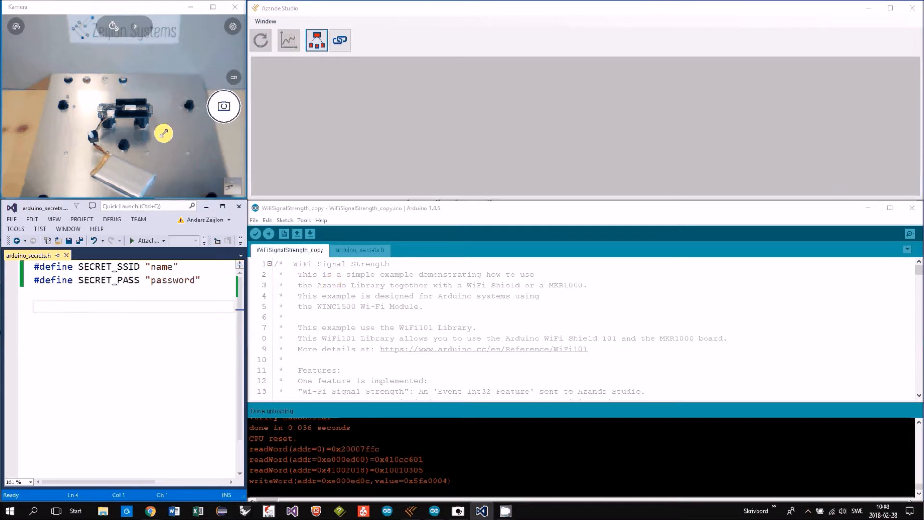
pyautogui.moveTo(98, 94)
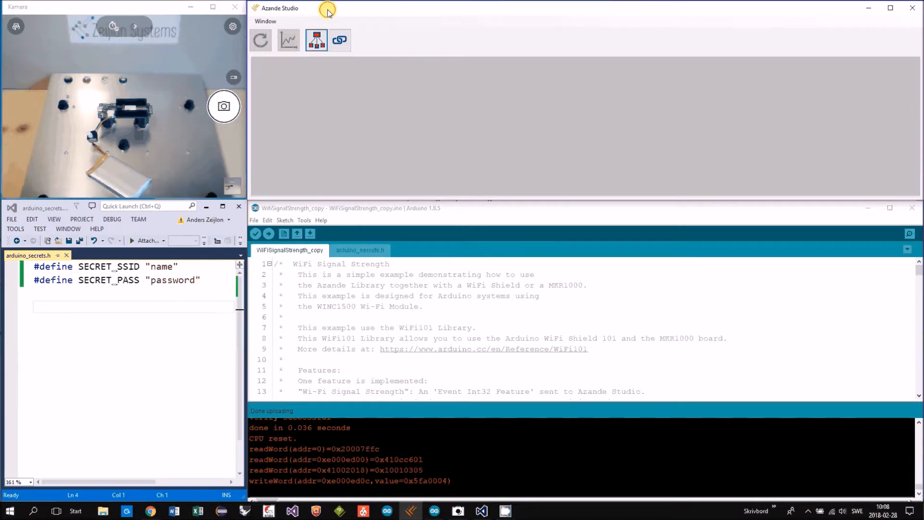
pyautogui.moveTo(316, 40)
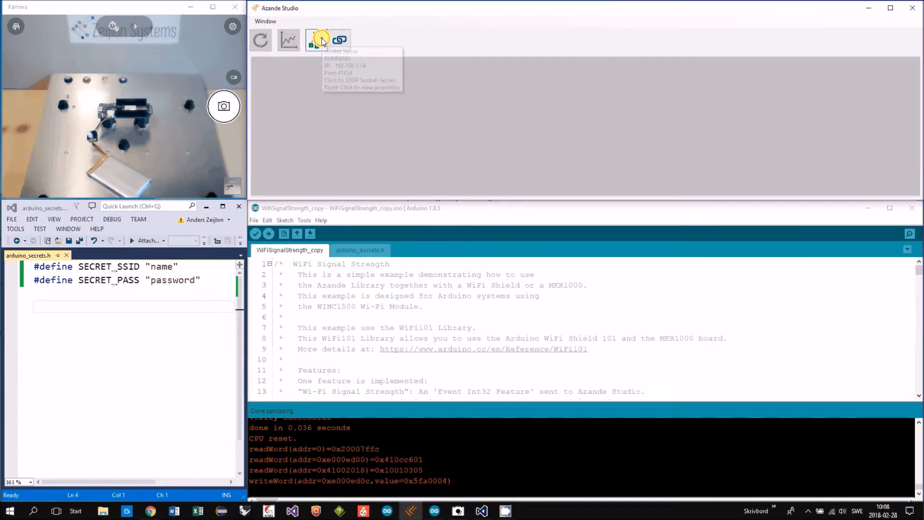
# Start the Socket Server so Socket-0 connects and the gauge reads -53 dBm
pyautogui.click(317, 39)
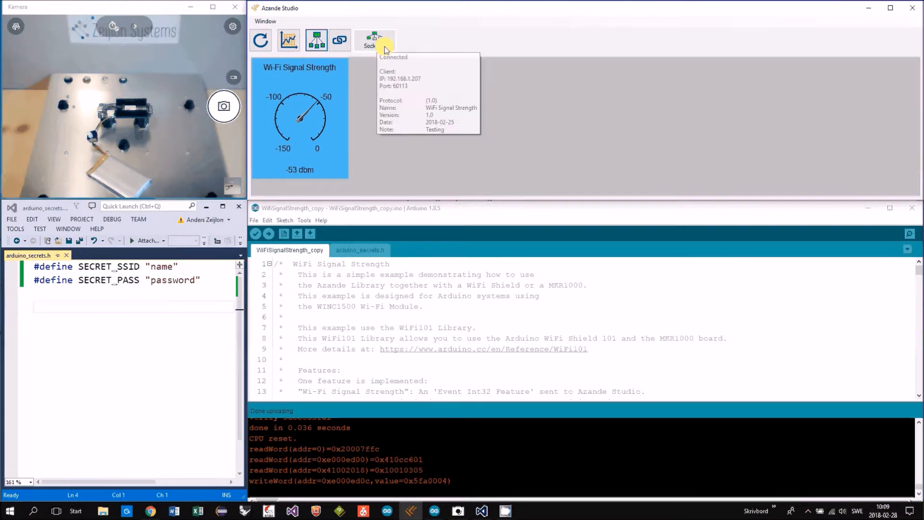
pyautogui.moveTo(345, 64)
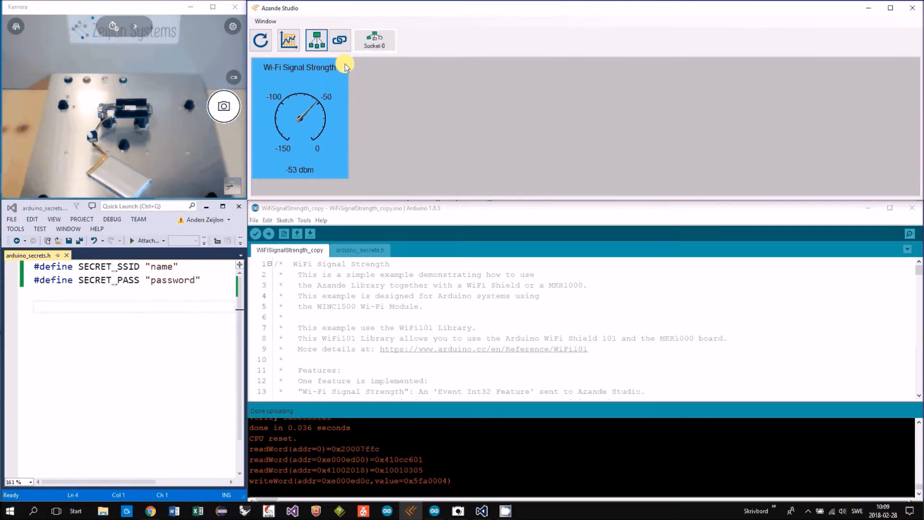
pyautogui.moveTo(260, 174)
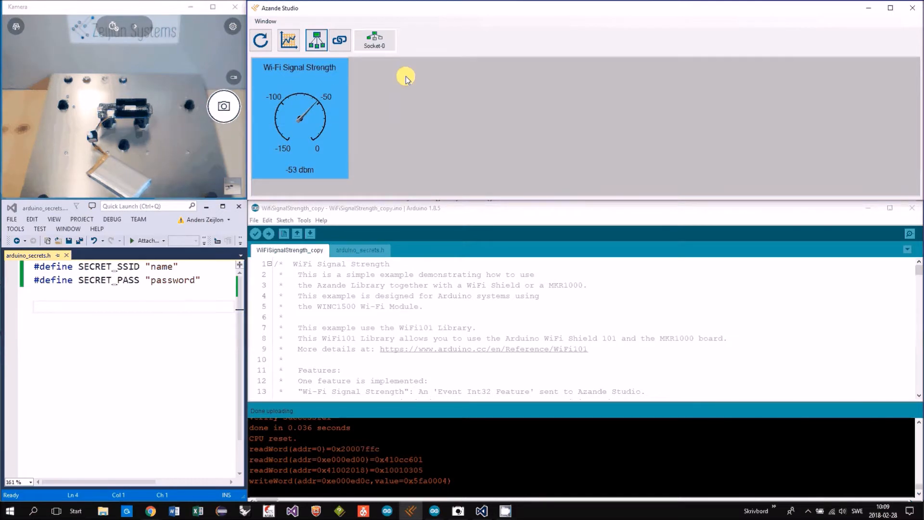
pyautogui.moveTo(358, 77)
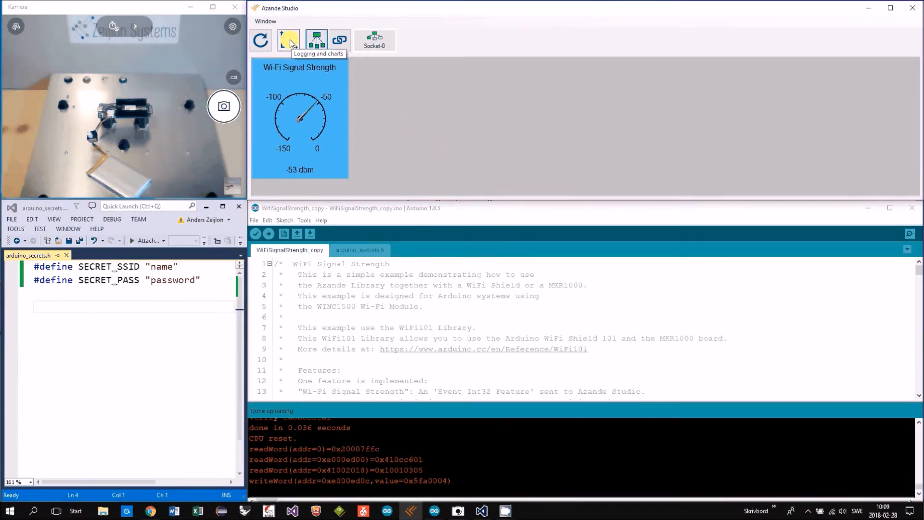
# Plot the Wi-Fi Signal Strength event in Logging and Charts, then close that window
pyautogui.click(289, 40)
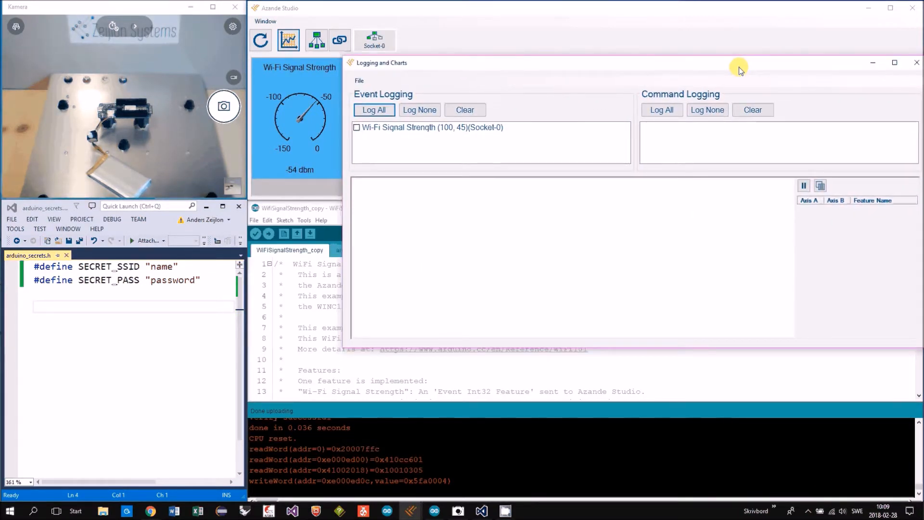
pyautogui.moveTo(740, 70)
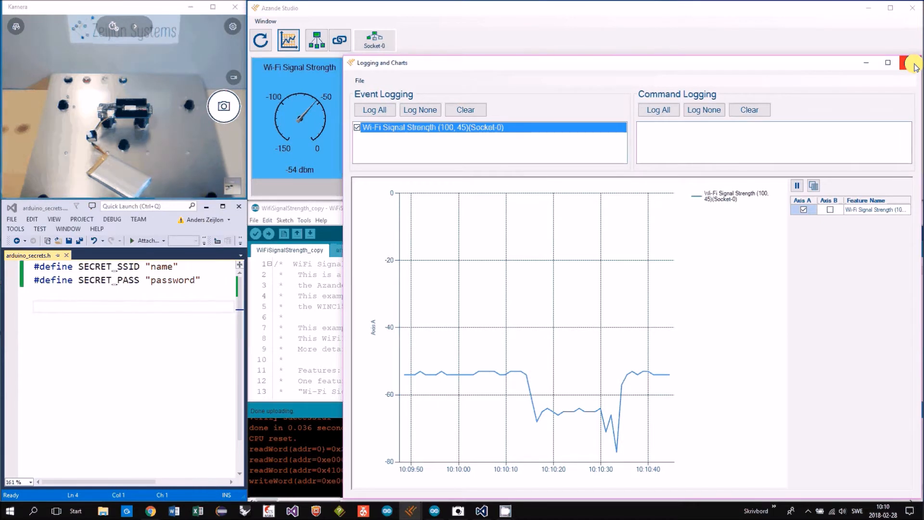
pyautogui.click(914, 63)
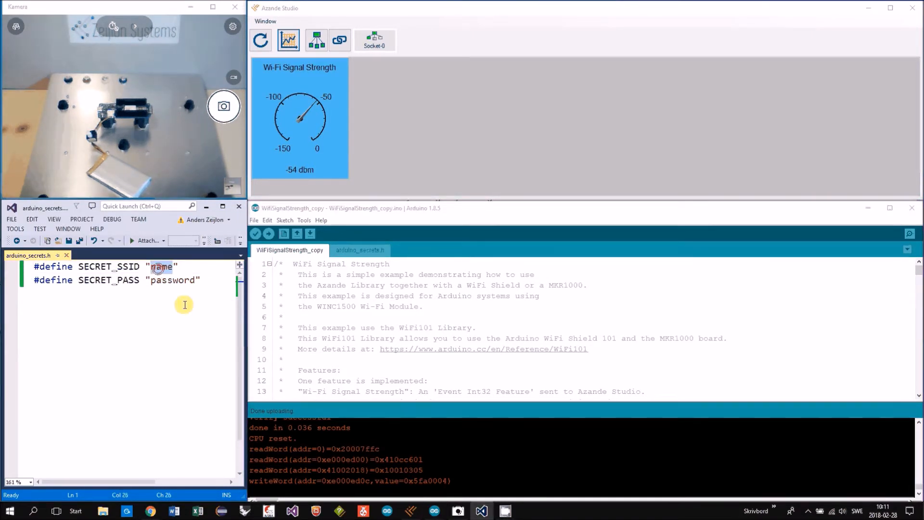
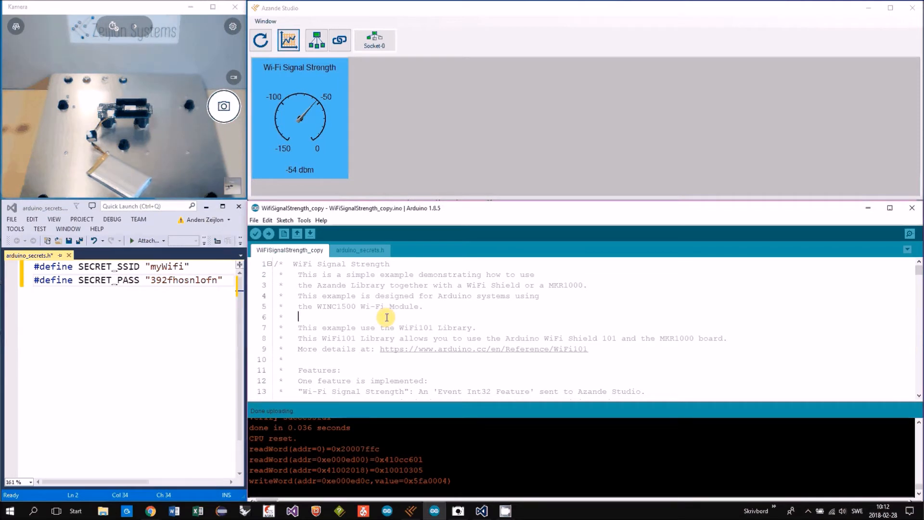
pyautogui.moveTo(381, 324)
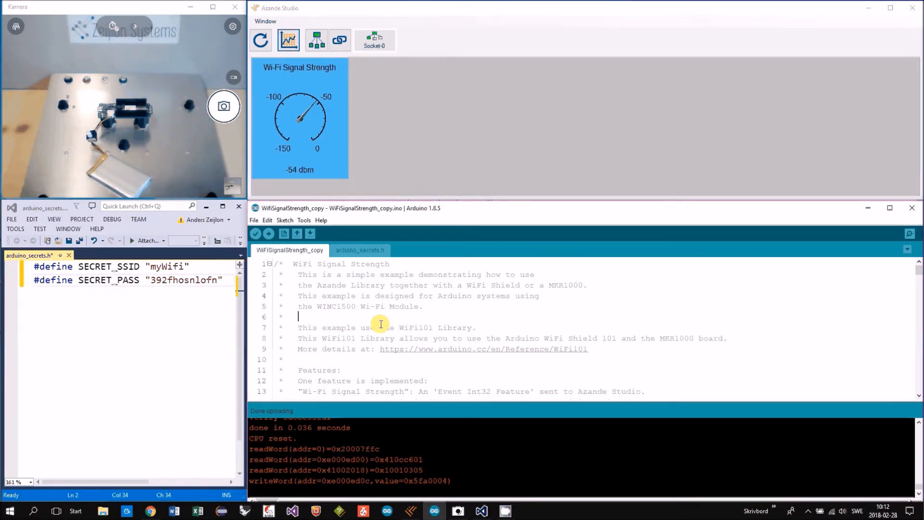
pyautogui.scroll(-3)
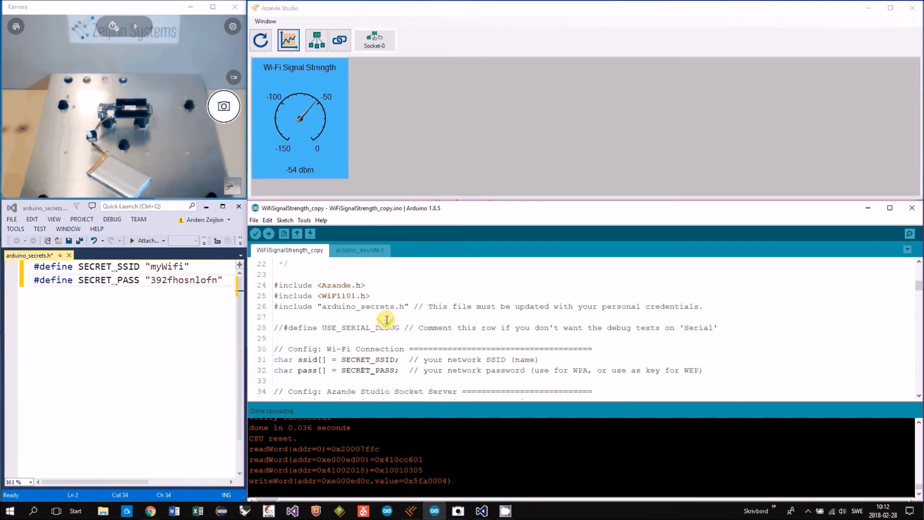
pyautogui.scroll(-3)
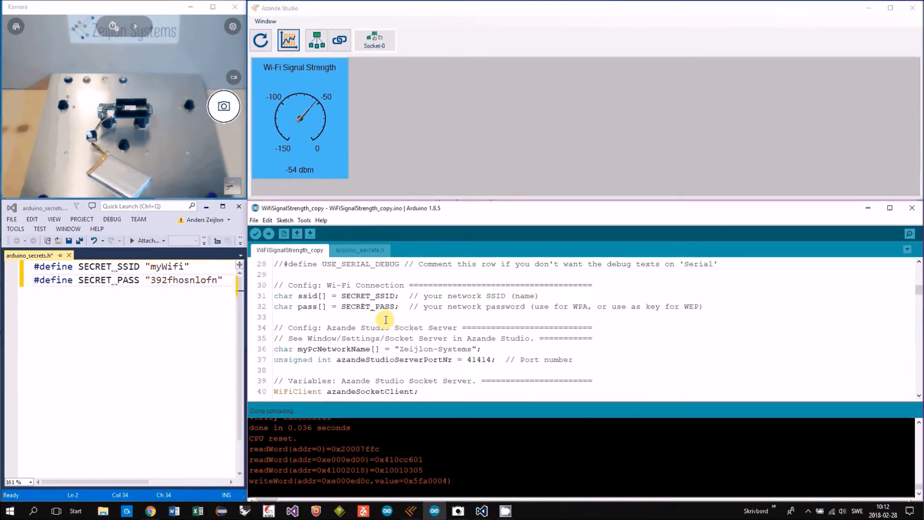
pyautogui.scroll(-3)
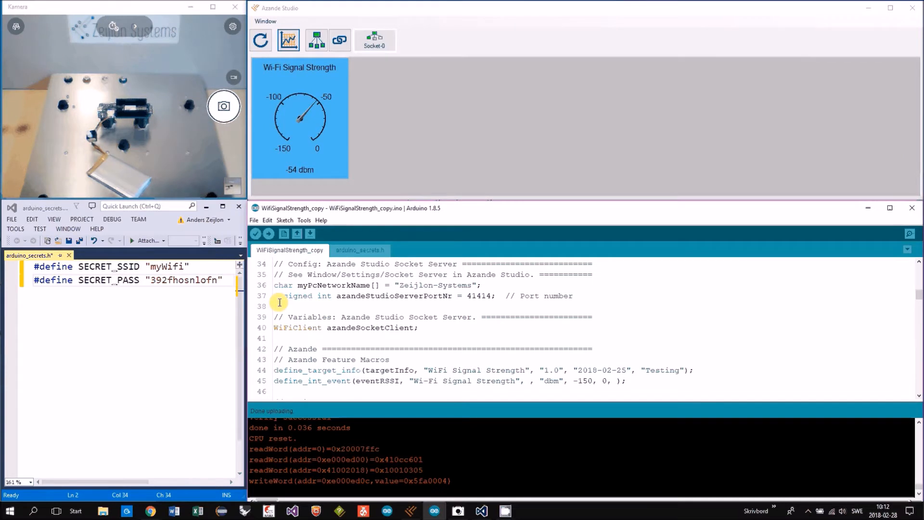
pyautogui.moveTo(274, 284); pyautogui.dragTo(572, 295)
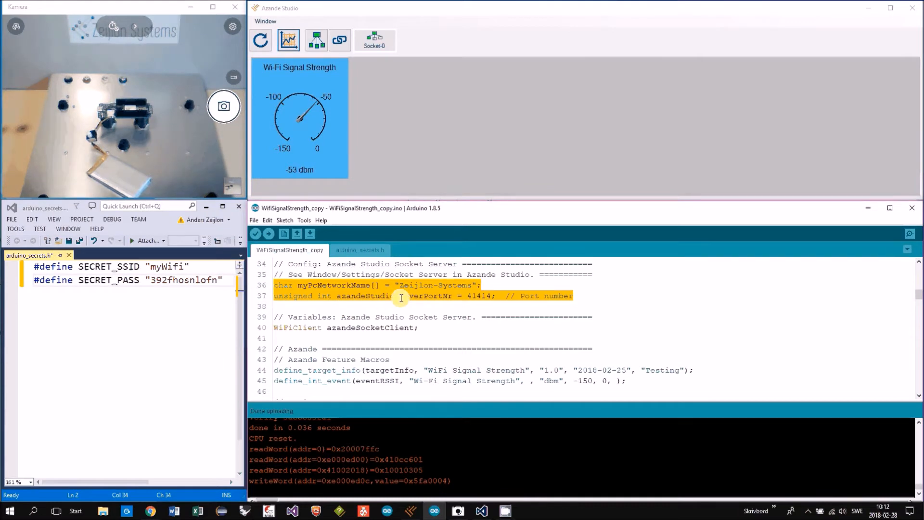
pyautogui.moveTo(428, 109)
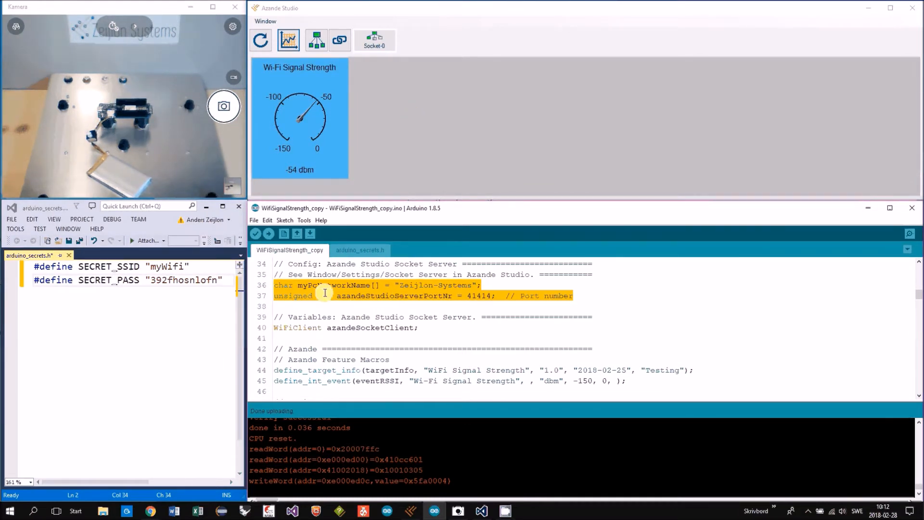
pyautogui.click(405, 284)
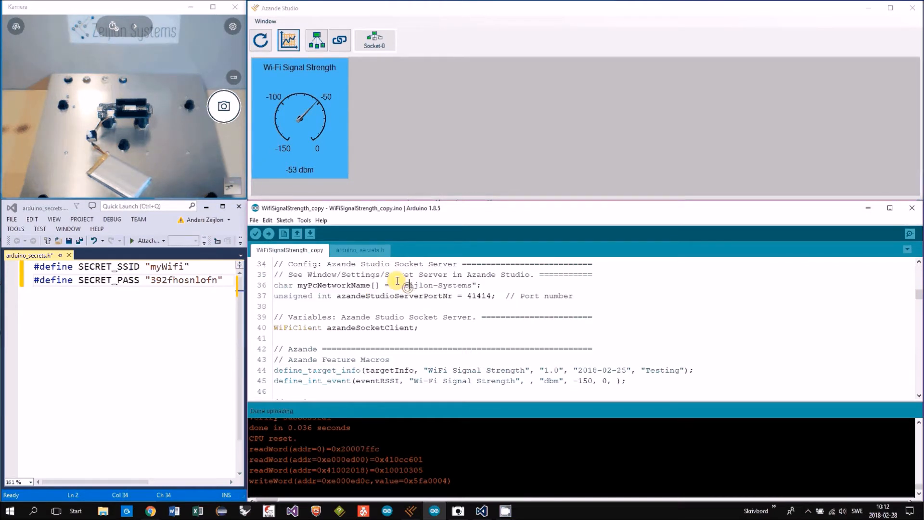
pyautogui.doubleClick(432, 286)
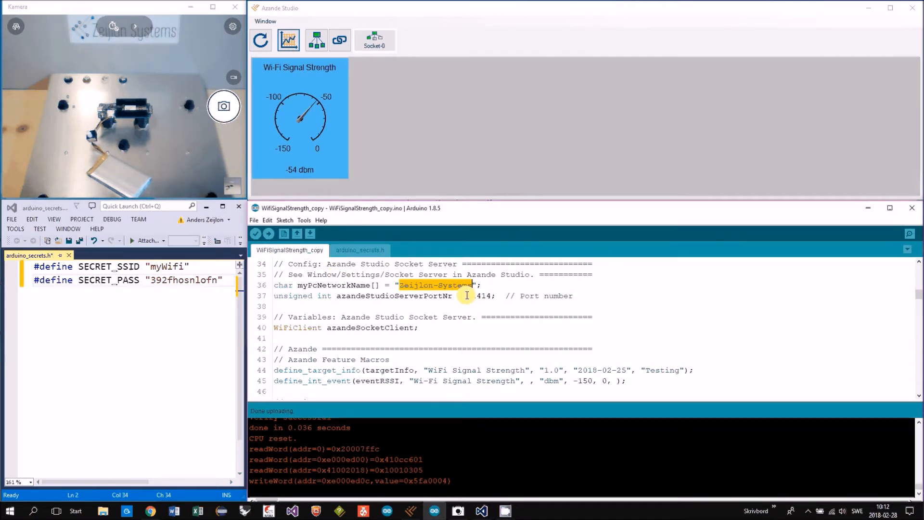
pyautogui.doubleClick(480, 296)
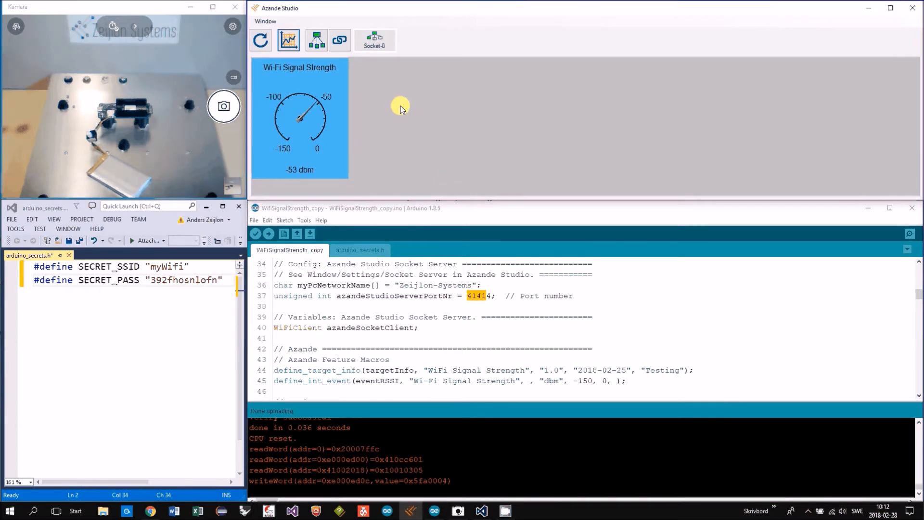
pyautogui.moveTo(316, 40)
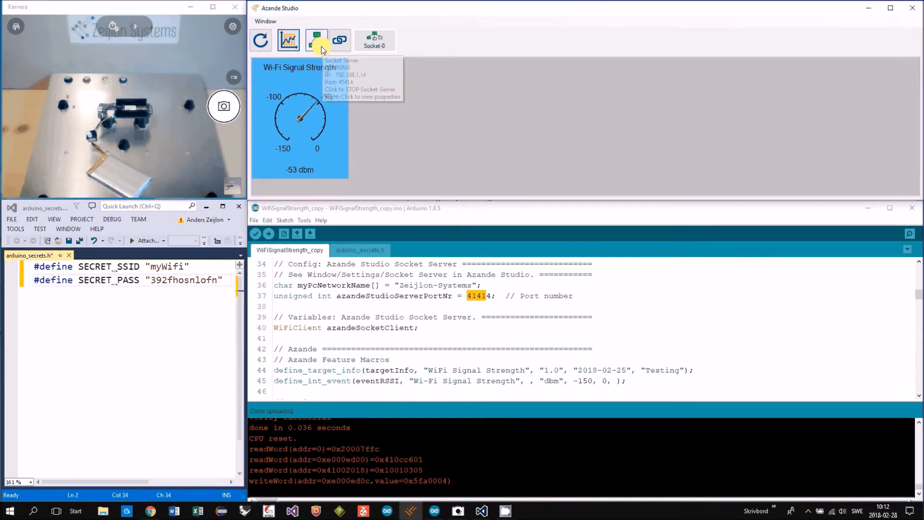
pyautogui.rightClick(317, 40)
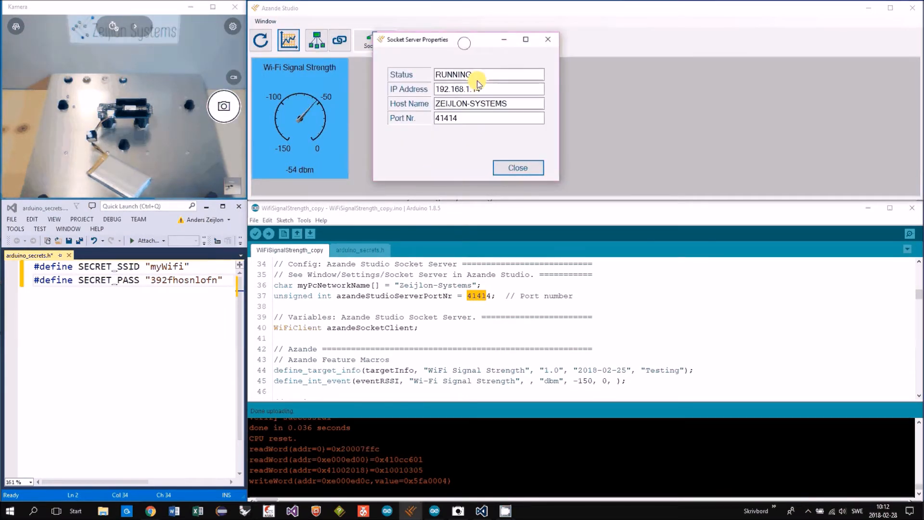
pyautogui.tripleClick(465, 89)
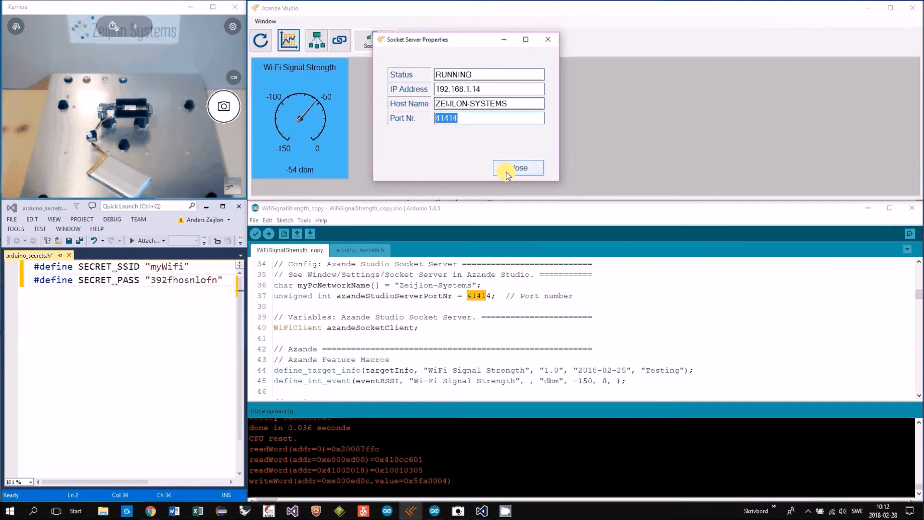
pyautogui.click(517, 168)
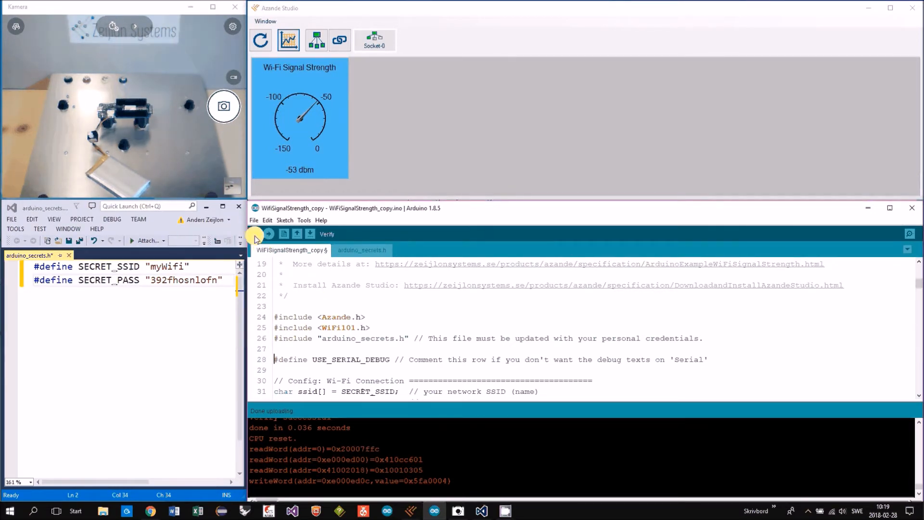
# Verify the WiFi Signal Strength sketch and upload it to the board
pyautogui.click(268, 234)
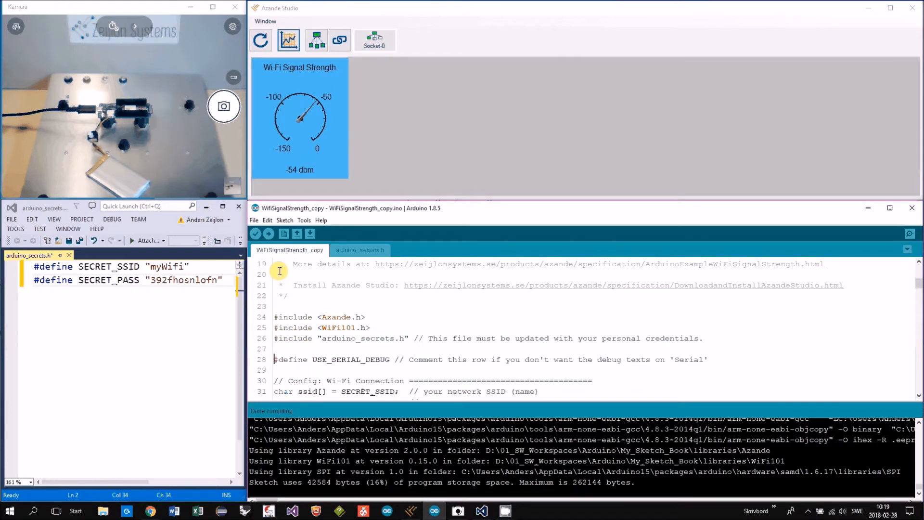
pyautogui.click(255, 234)
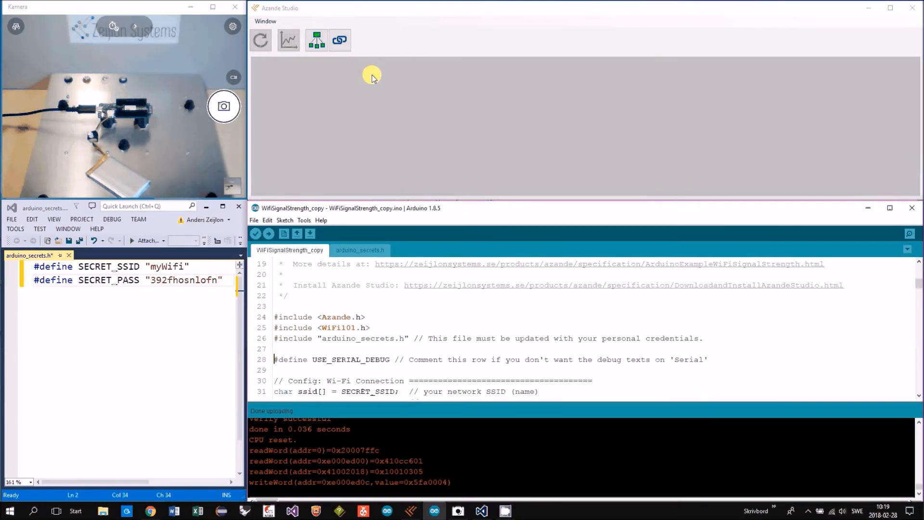
pyautogui.moveTo(374, 138)
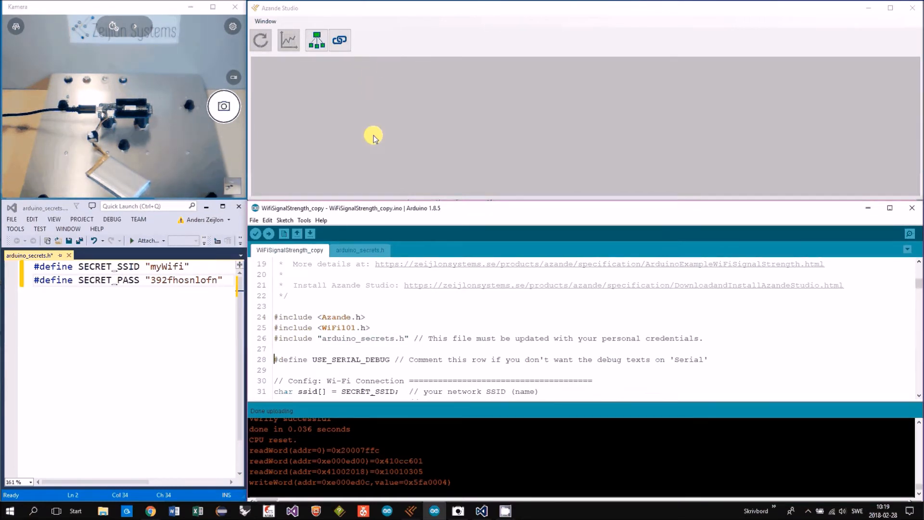
pyautogui.moveTo(369, 16)
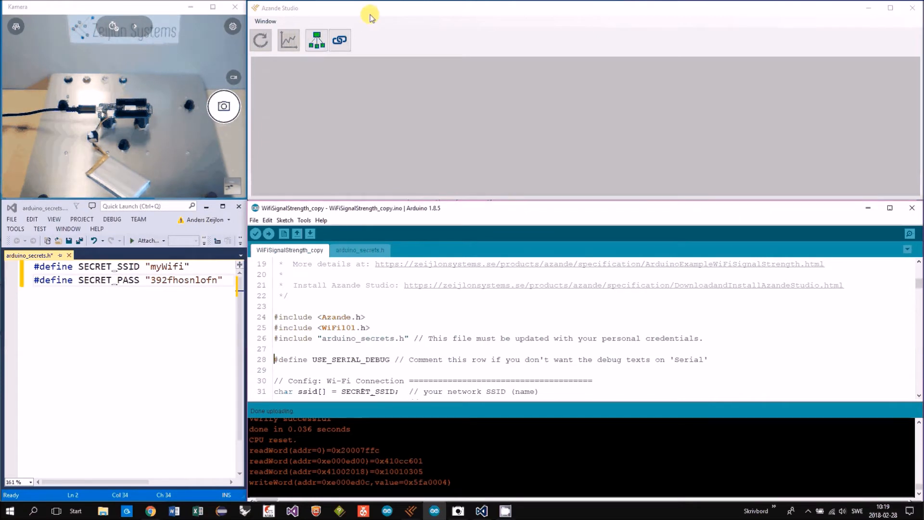
pyautogui.moveTo(375, 81)
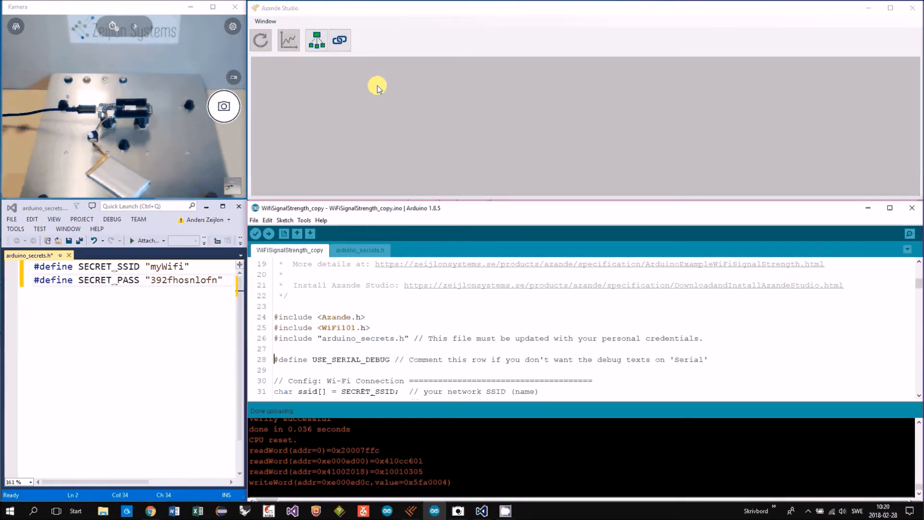
pyautogui.moveTo(377, 94)
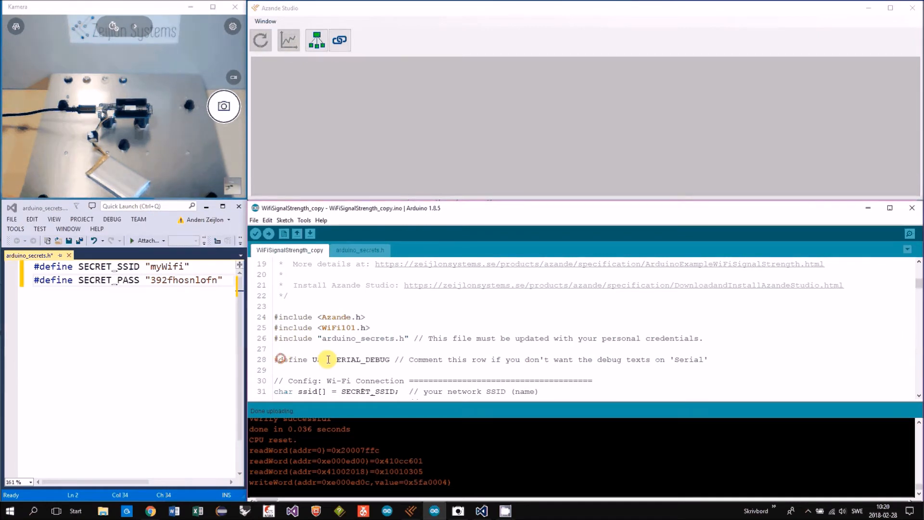
# Select USE_SERIAL_DEBUG and watch the serial output until the gauge reads -54 dBm
pyautogui.doubleClick(352, 360)
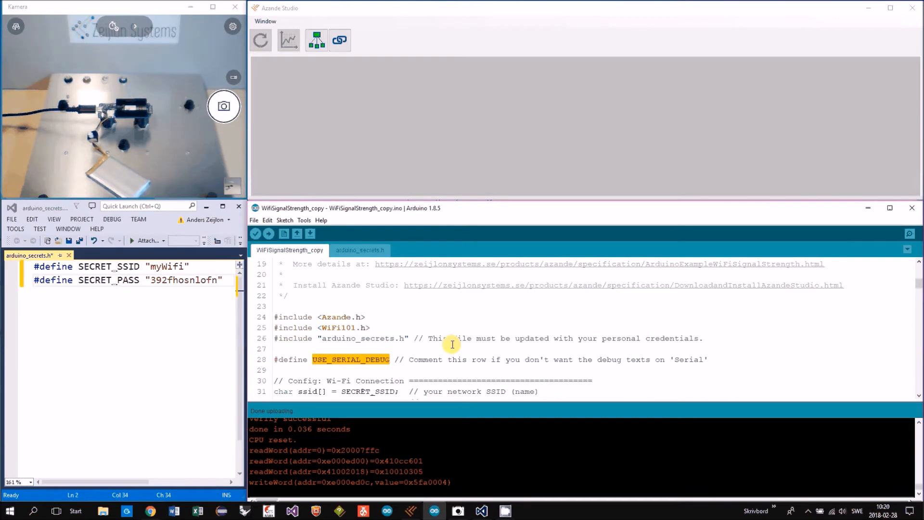
pyautogui.moveTo(815, 246)
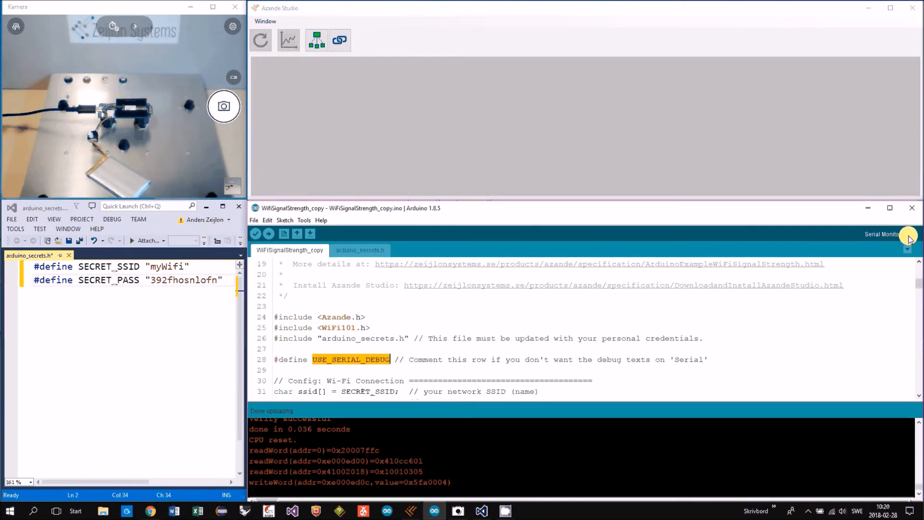
pyautogui.click(882, 234)
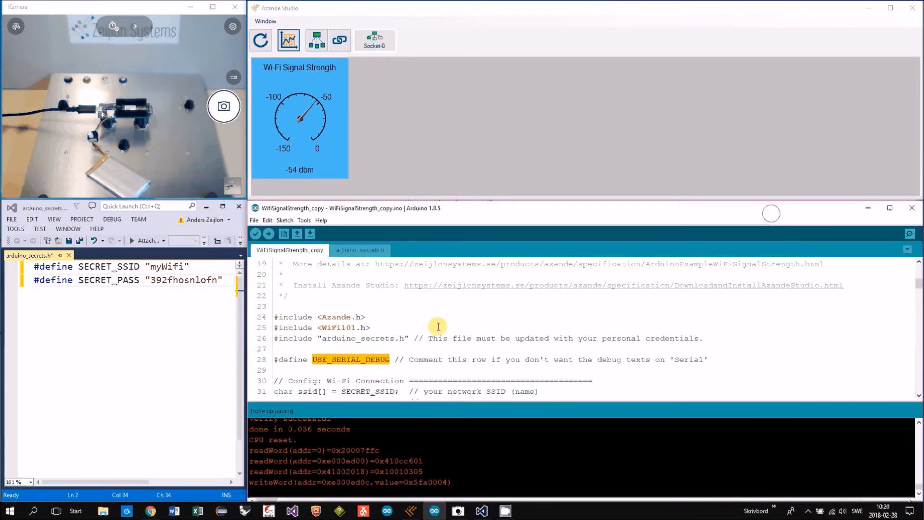
pyautogui.moveTo(393, 322)
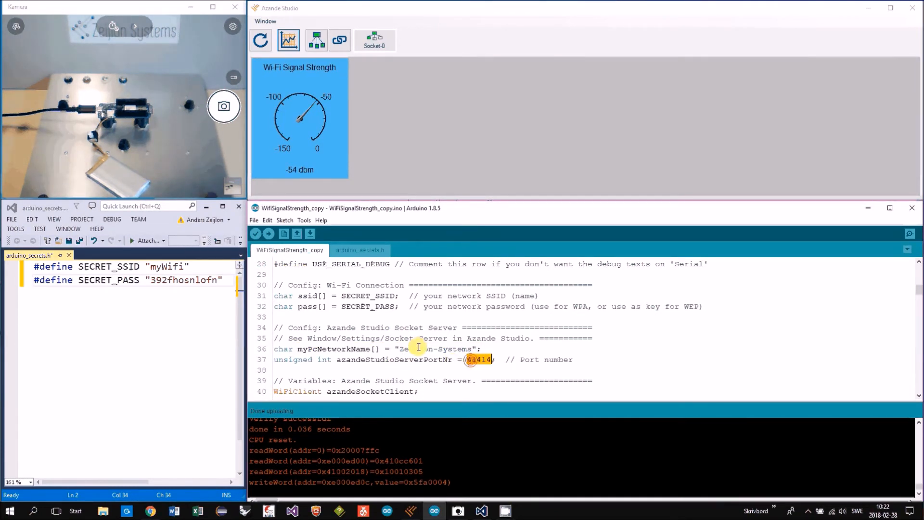
pyautogui.click(261, 40)
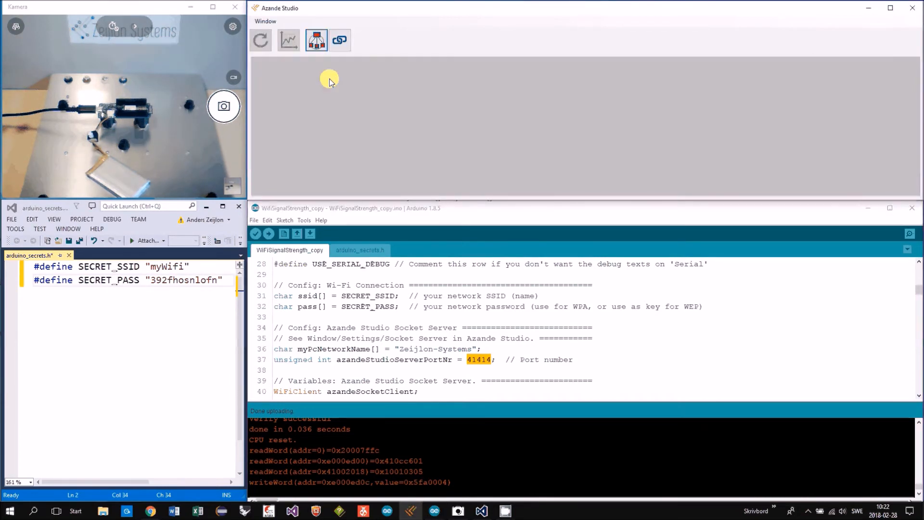
pyautogui.click(265, 21)
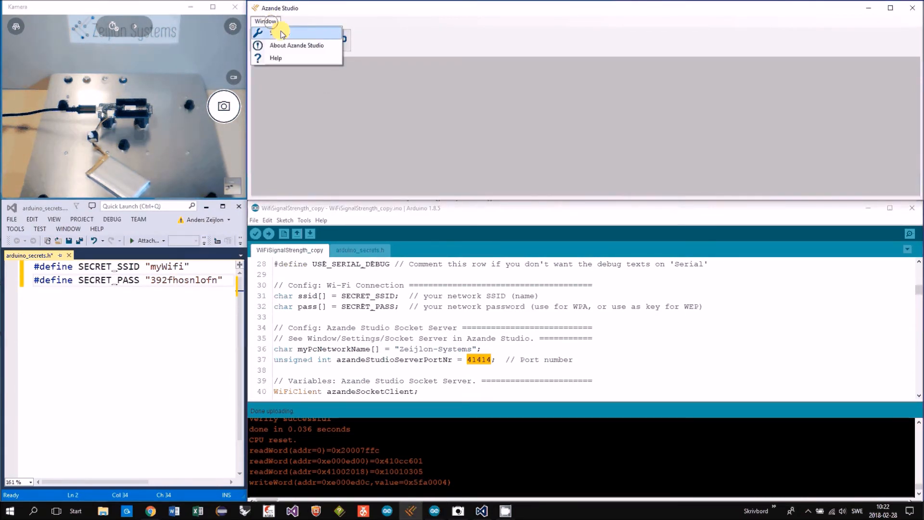
pyautogui.click(277, 33)
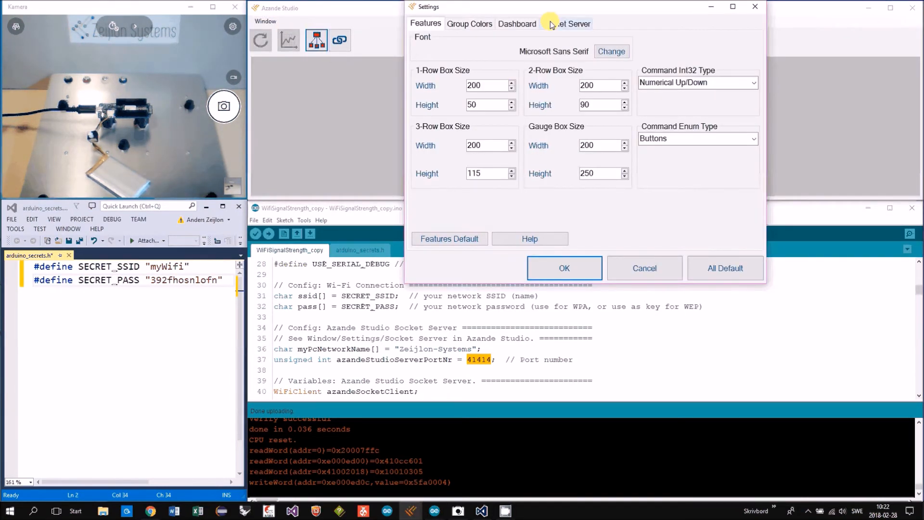
pyautogui.click(565, 23)
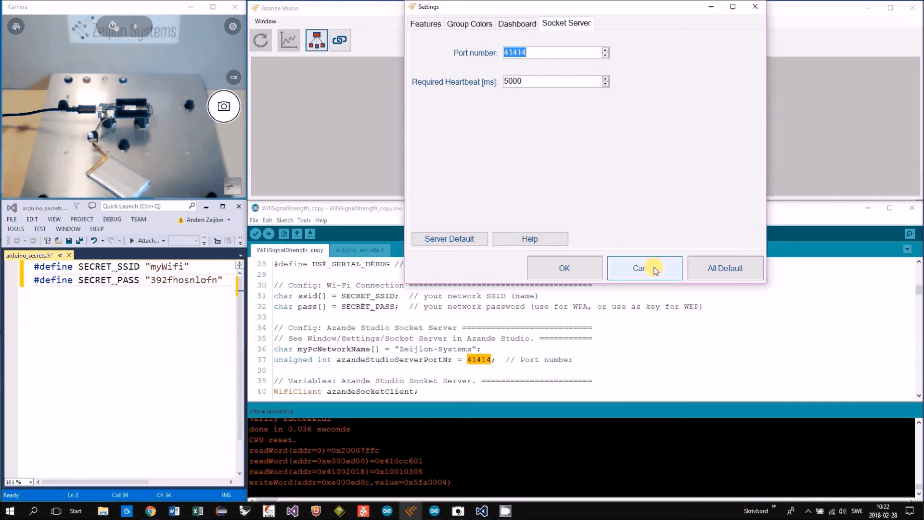
pyautogui.click(643, 268)
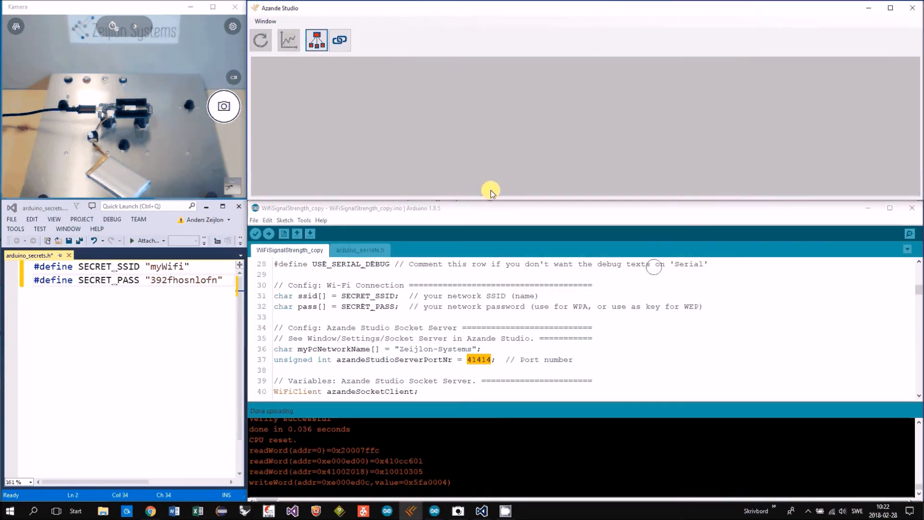
pyautogui.moveTo(418, 100)
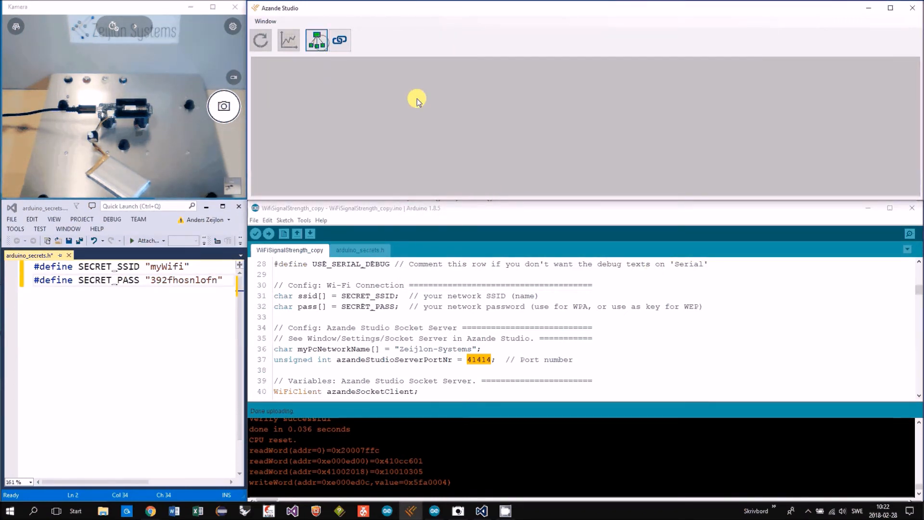
# Show Socket Server Properties with IP 192.168.1.14 and port 41414, moved into view
pyautogui.click(339, 40)
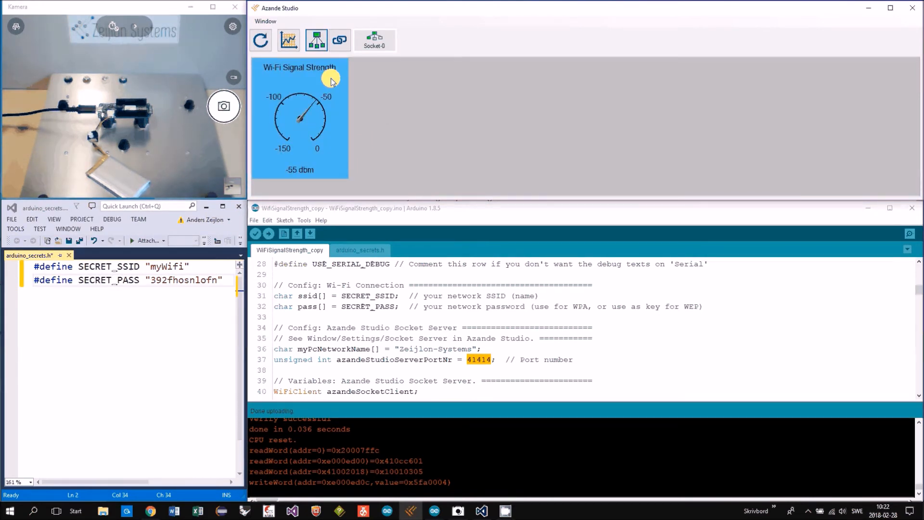
pyautogui.click(316, 40)
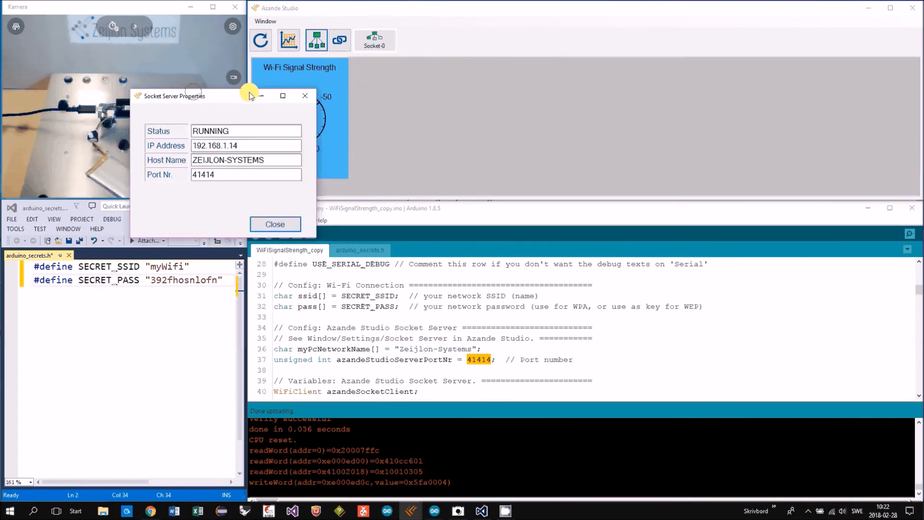
pyautogui.moveTo(175, 96); pyautogui.dragTo(373, 64)
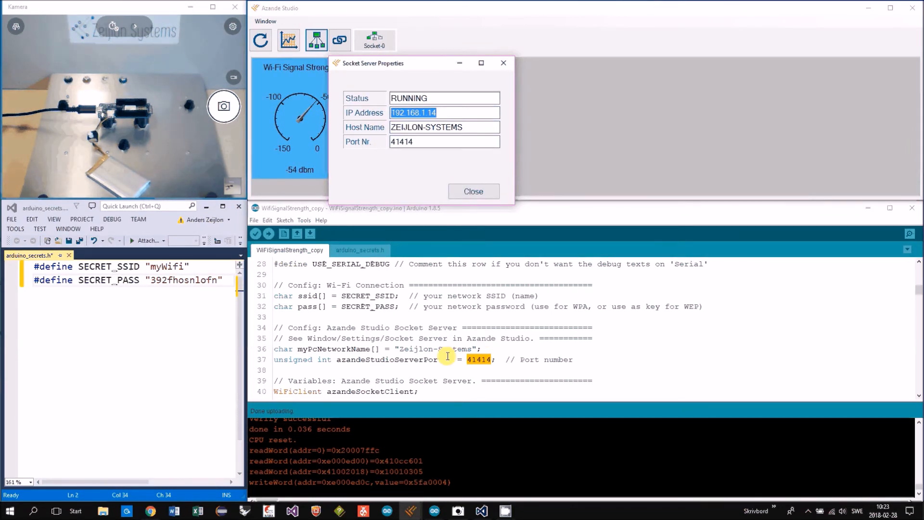
# Set the server address to 192.168.1.14, upload, and check the board's serial connection output
pyautogui.click(398, 349)
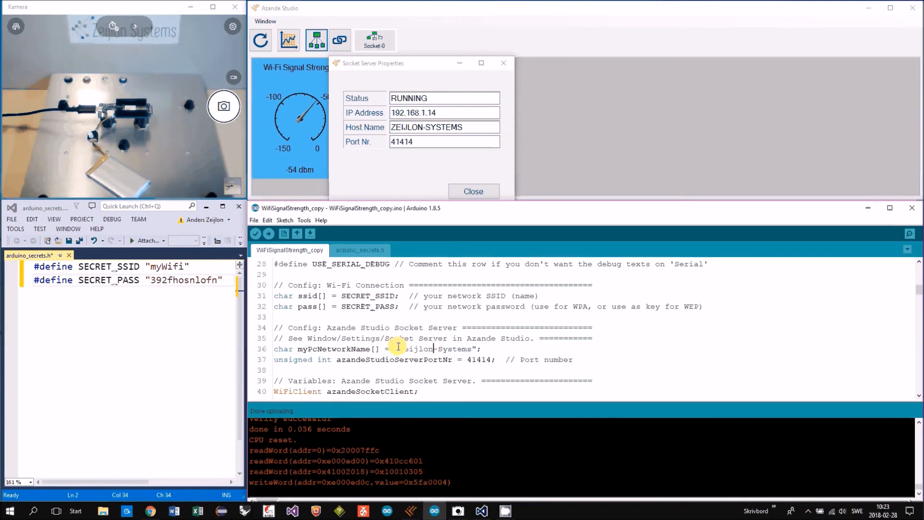
pyautogui.write('192.168.1.14')
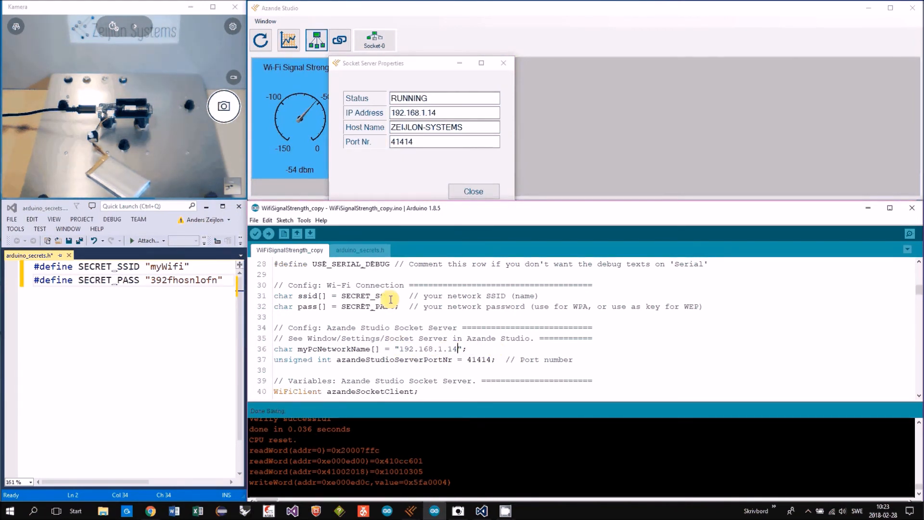
pyautogui.click(255, 234)
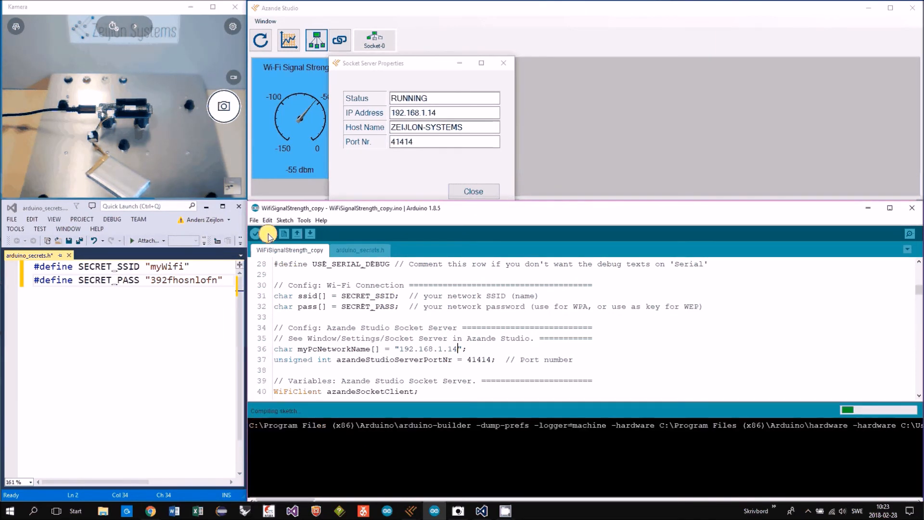
pyautogui.click(473, 191)
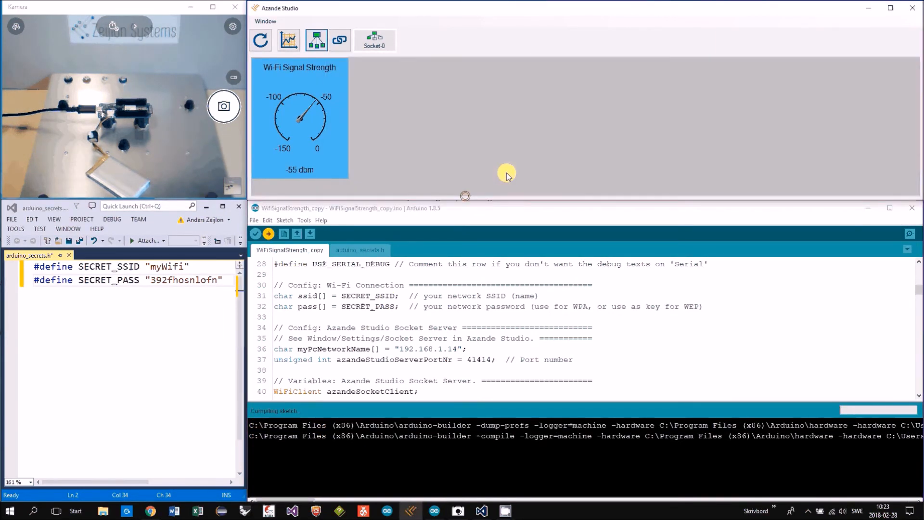
pyautogui.moveTo(447, 128)
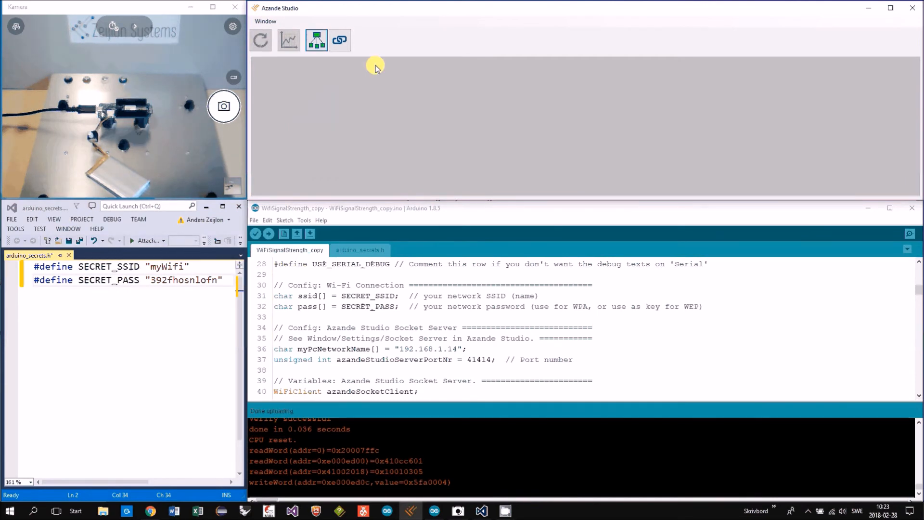
pyautogui.moveTo(787, 353)
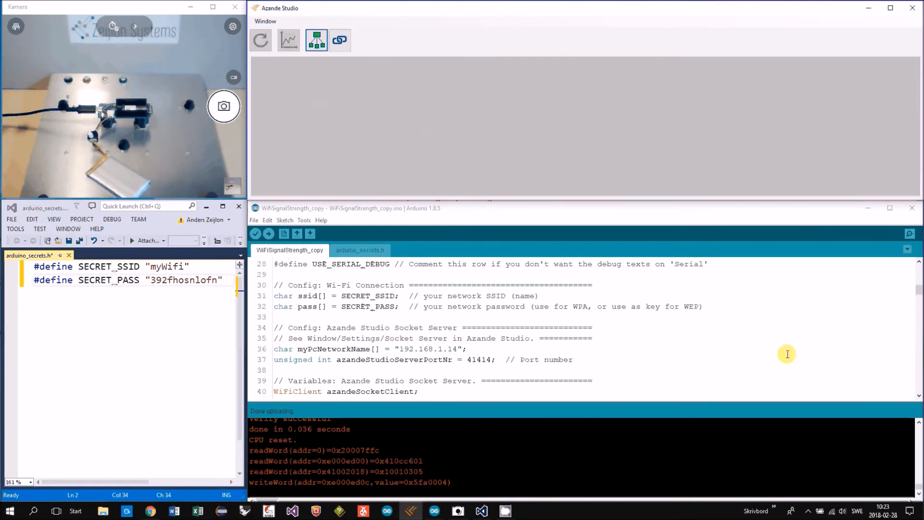
pyautogui.moveTo(863, 289)
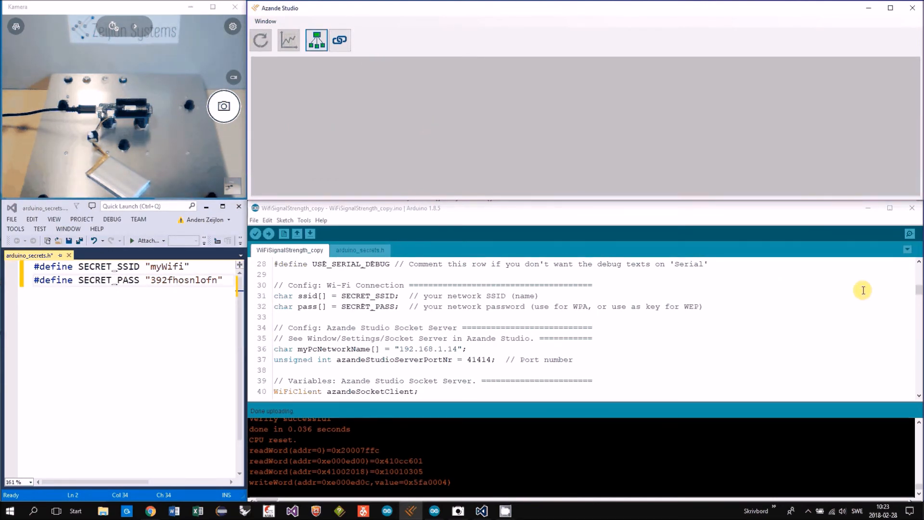
pyautogui.click(909, 234)
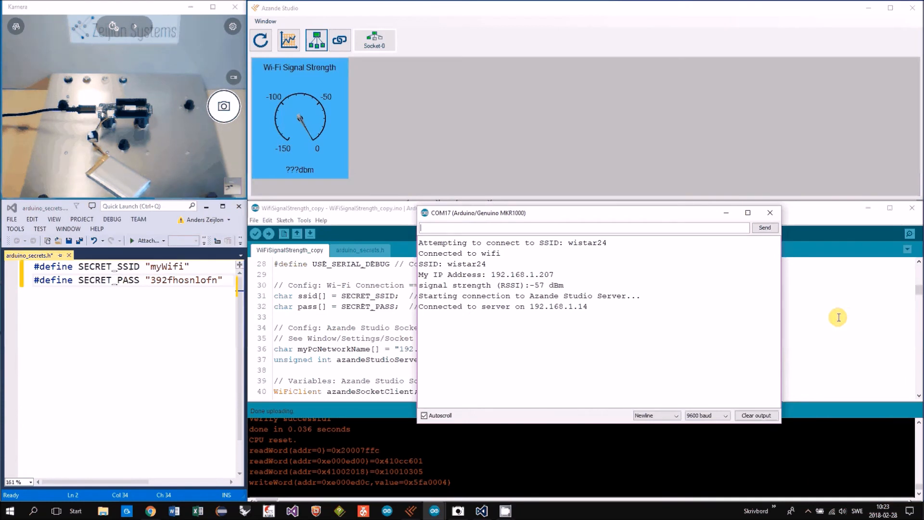
# Review Socket-0's connection properties: client 192.168.1.207 running WiFi Signal Strength 1.0
pyautogui.click(769, 213)
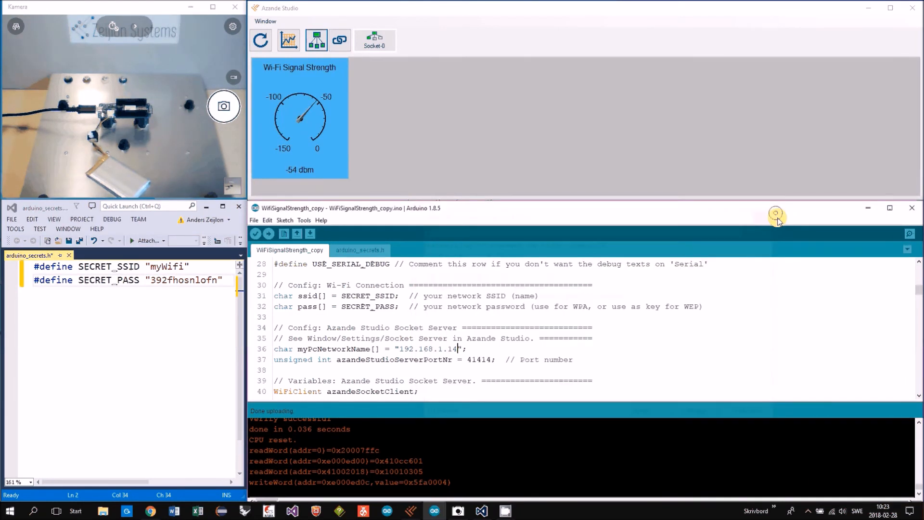
pyautogui.moveTo(465, 329)
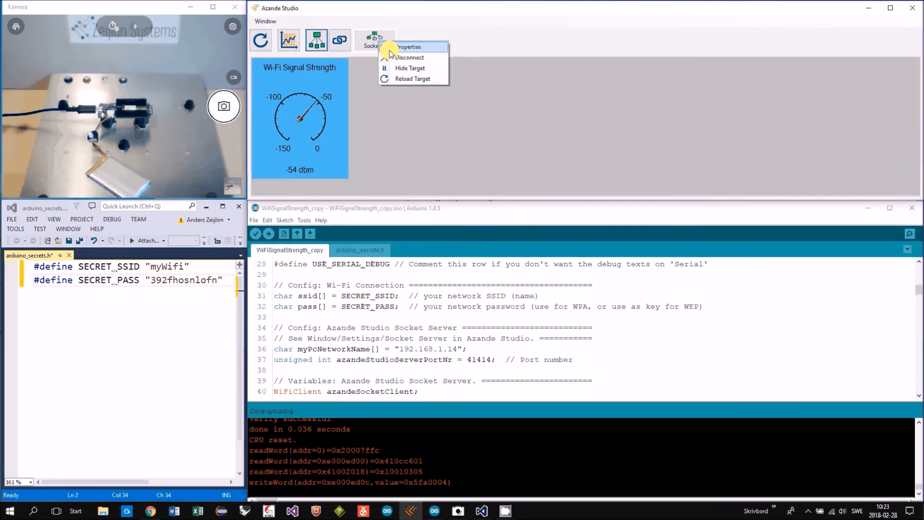
pyautogui.click(409, 47)
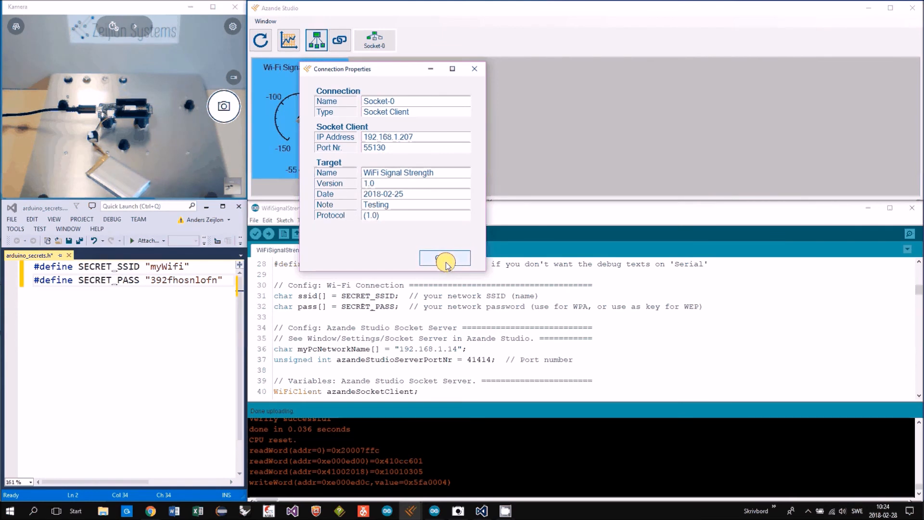
pyautogui.click(444, 258)
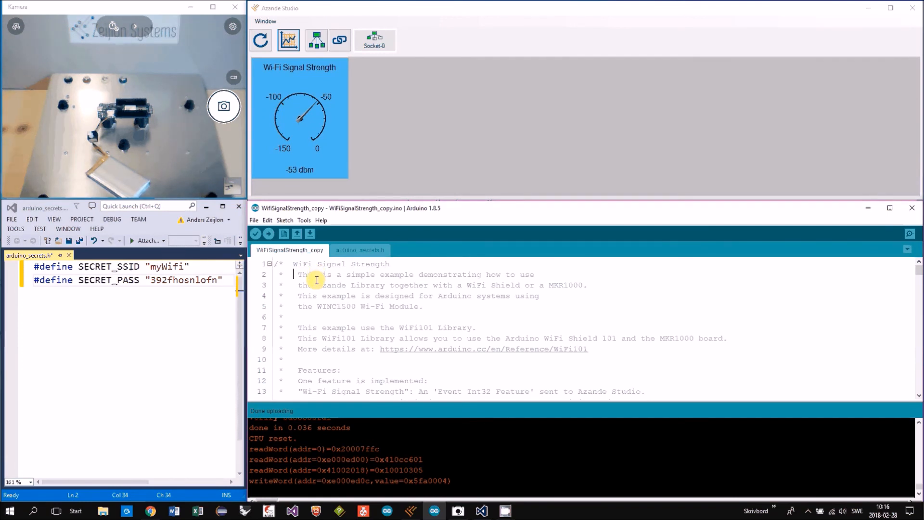
# Open the WiFi101 reference and zeijlonsystems.se specification links, scrolling to the example chart
pyautogui.scroll(-3)
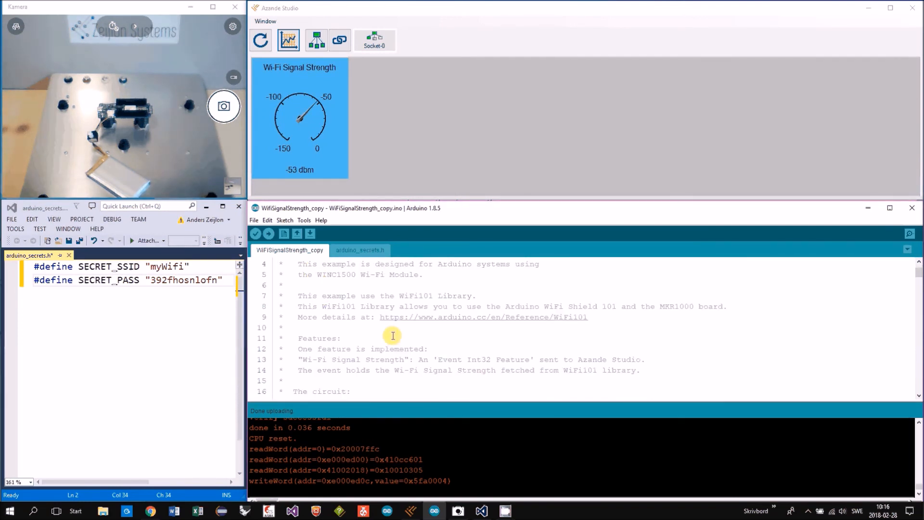
pyautogui.moveTo(498, 334)
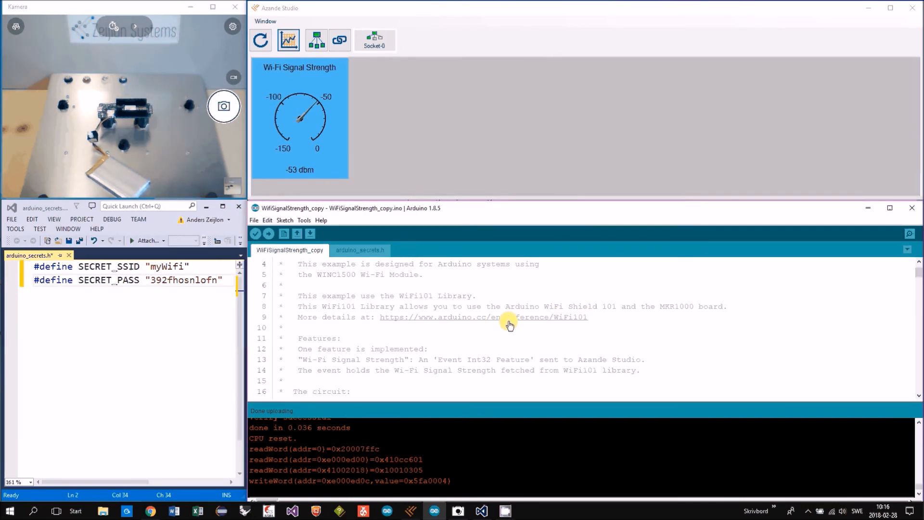
pyautogui.click(483, 317)
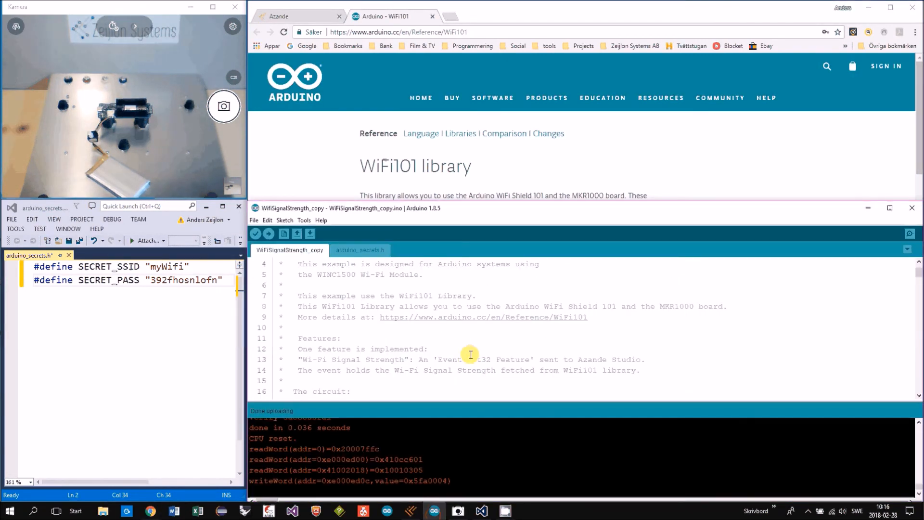
pyautogui.scroll(-3)
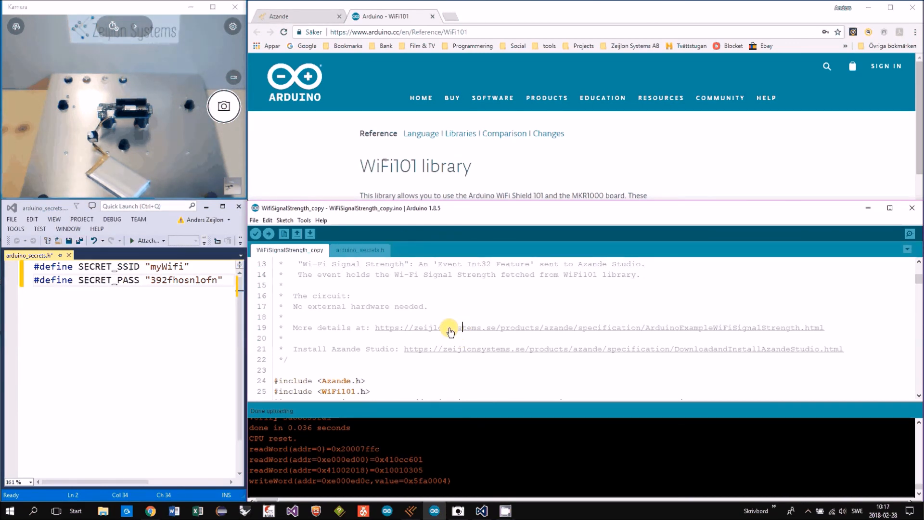
pyautogui.click(451, 328)
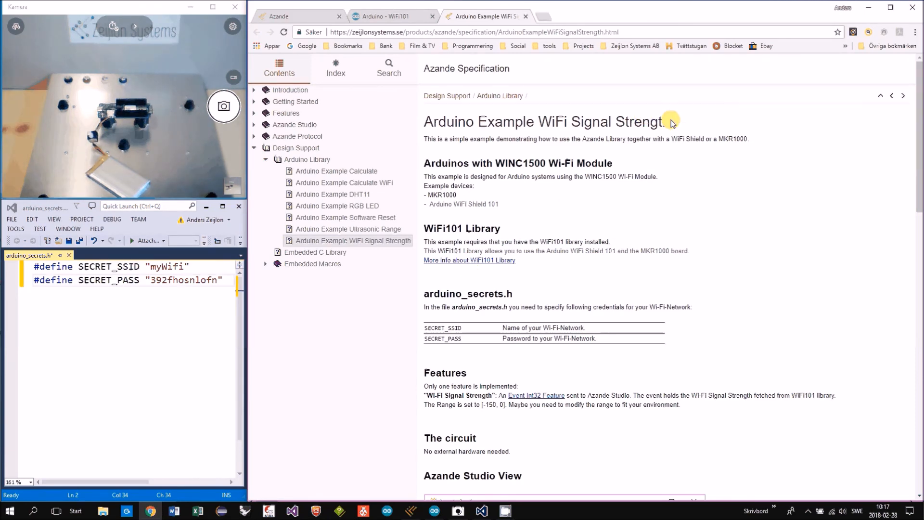
pyautogui.scroll(-3)
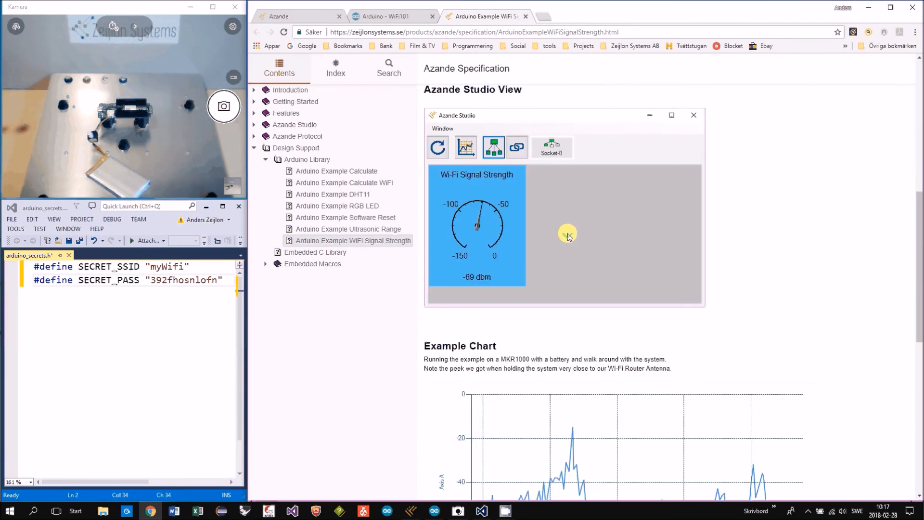
pyautogui.scroll(-3)
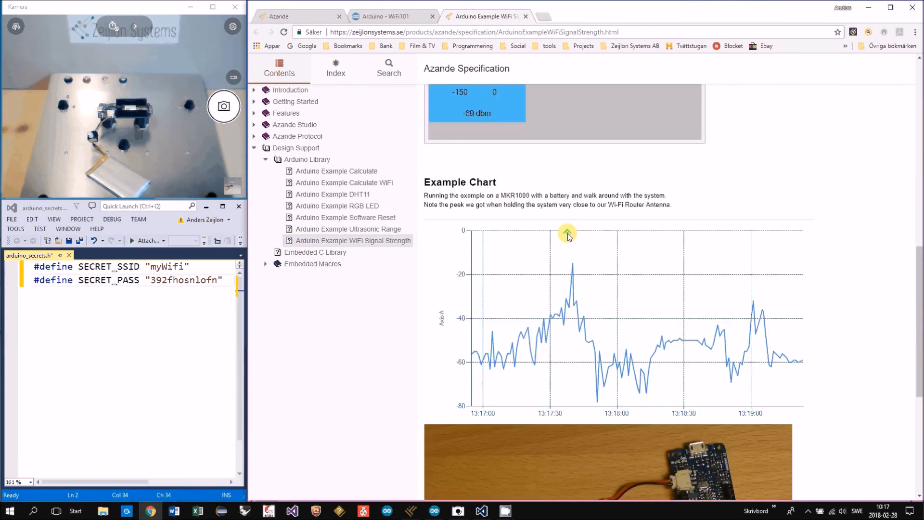